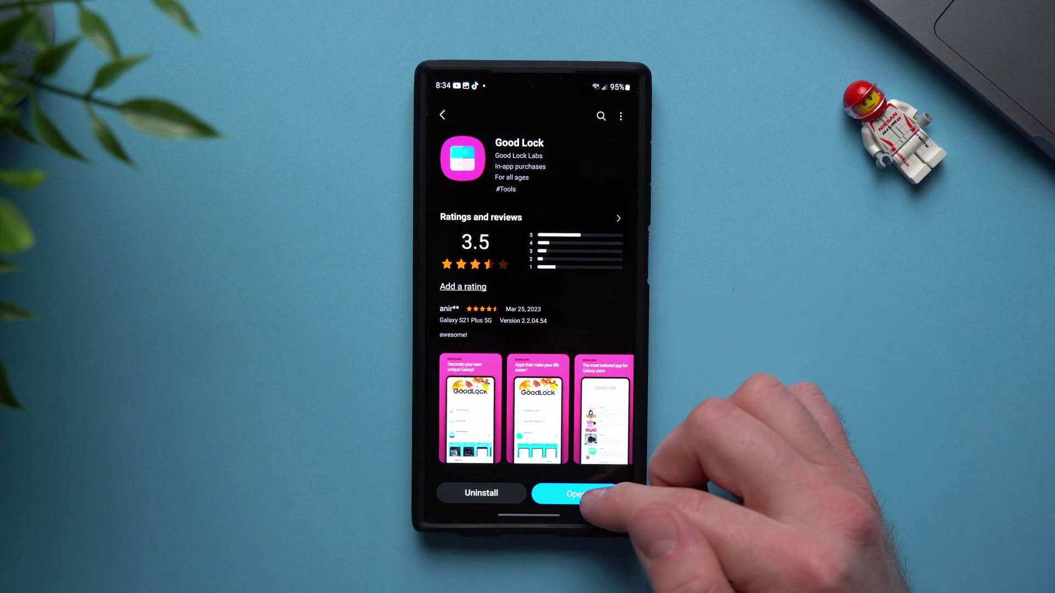
# - Launch Good Lock and enter the Theme Park module showing Previous work
pyautogui.click(574, 494)
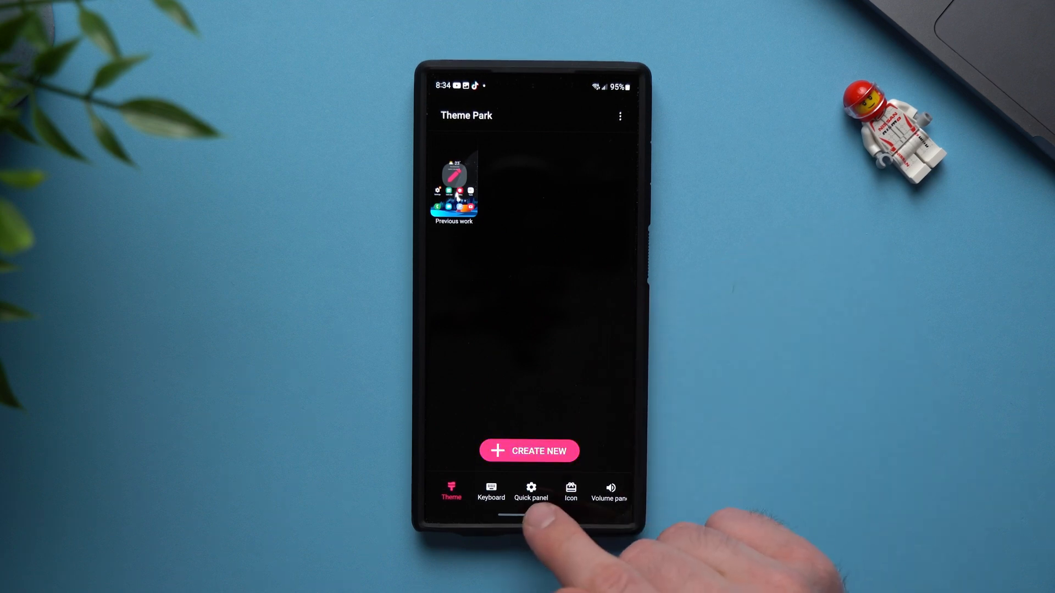
pyautogui.click(531, 491)
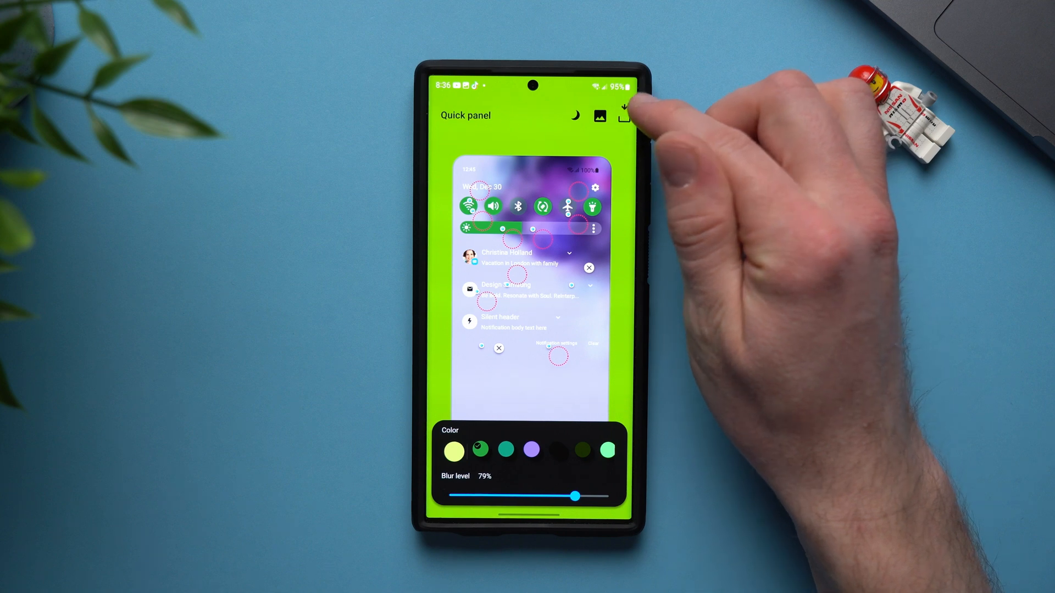
# - Save the custom quick panel theme as t3 and apply it from its thumbnail
pyautogui.click(622, 114)
pyautogui.write('t')
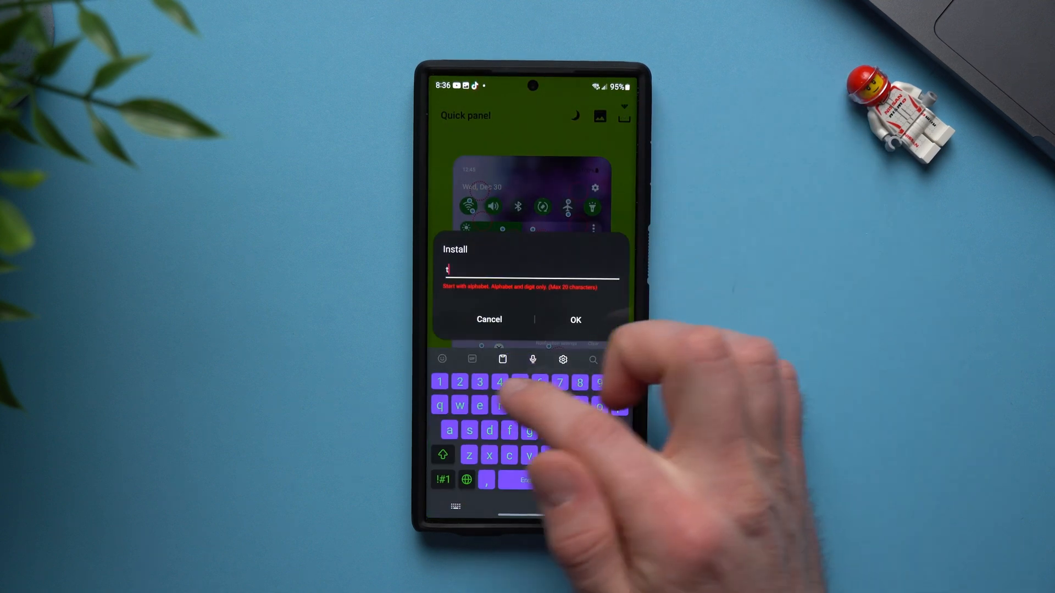
pyautogui.write('3')
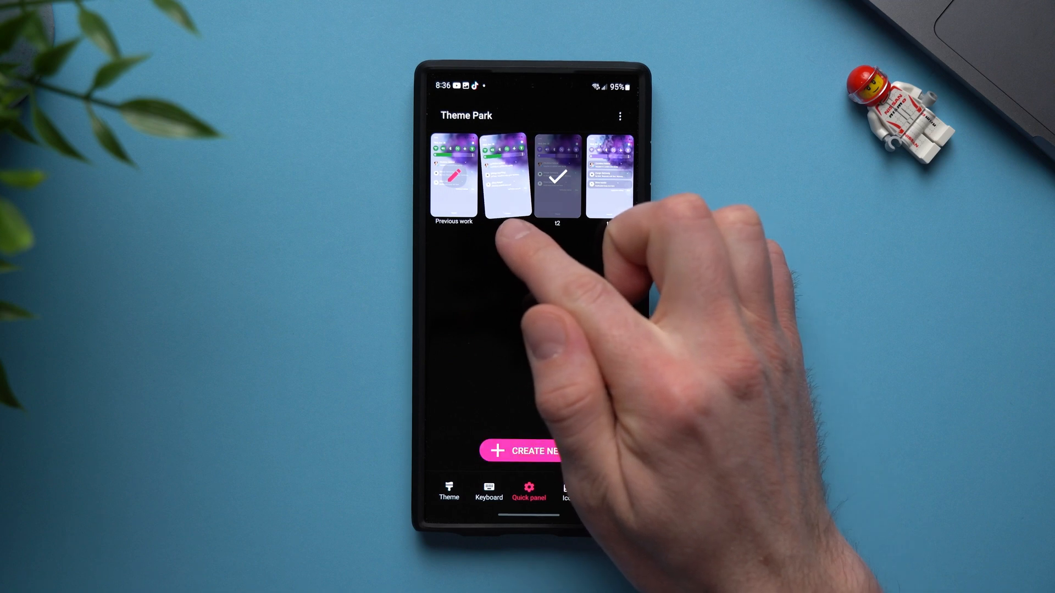
pyautogui.click(505, 174)
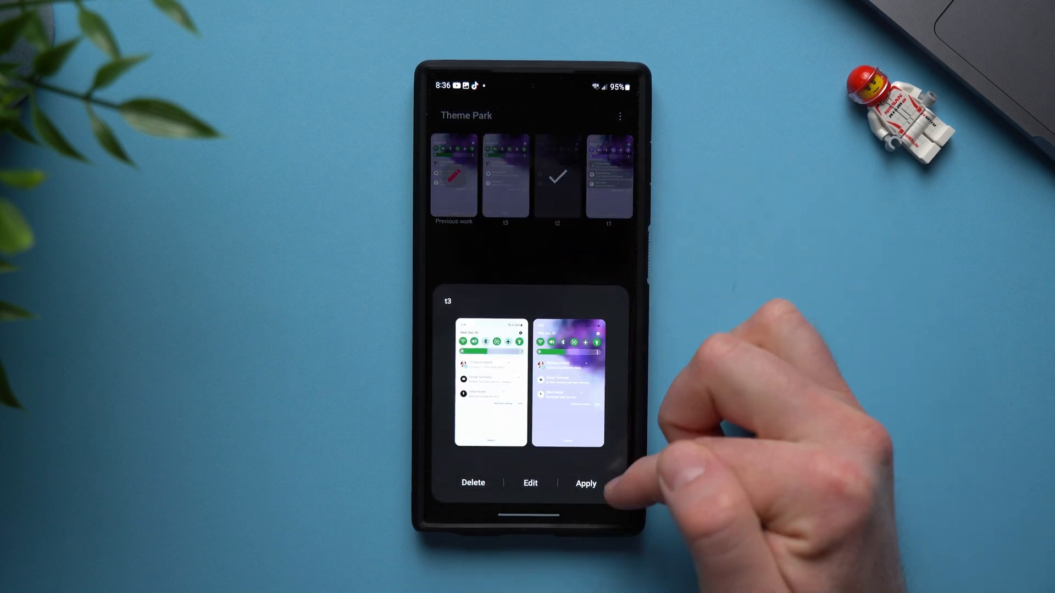
pyautogui.click(586, 484)
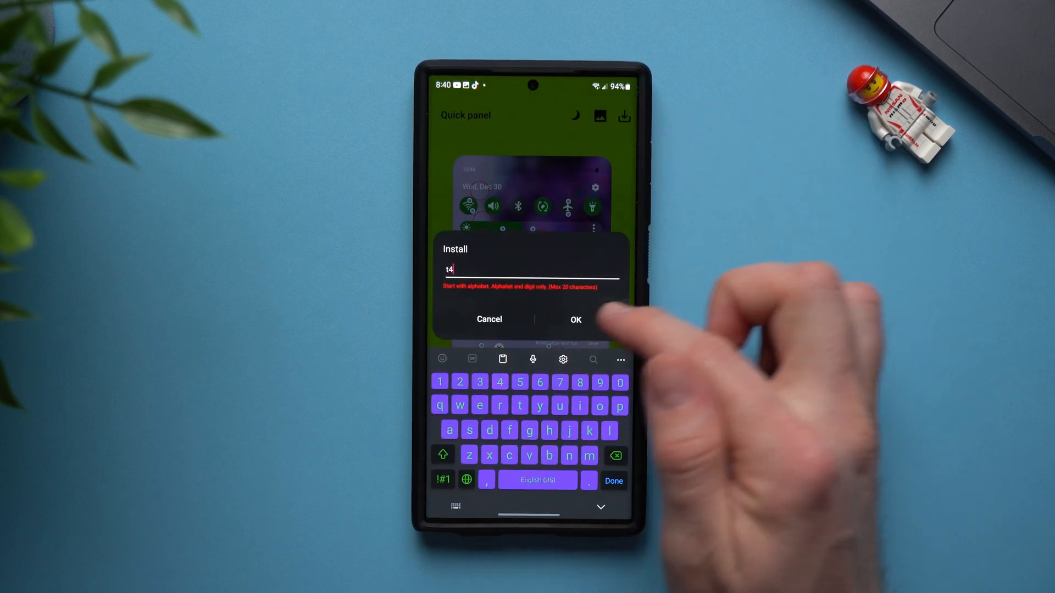
# - Confirm installing theme t4 and apply it to the quick panel
pyautogui.click(575, 318)
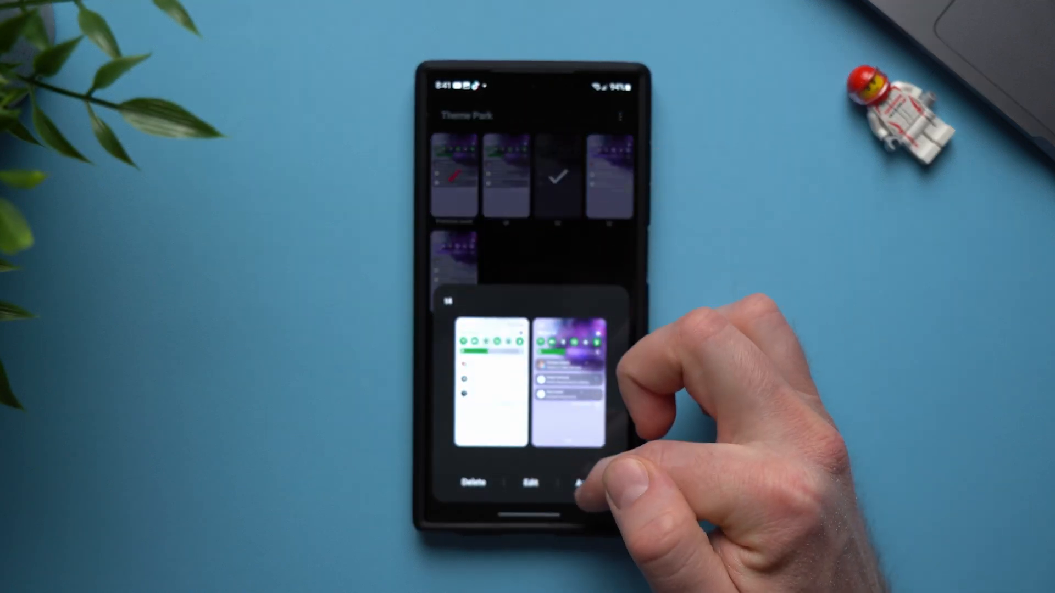
pyautogui.click(587, 483)
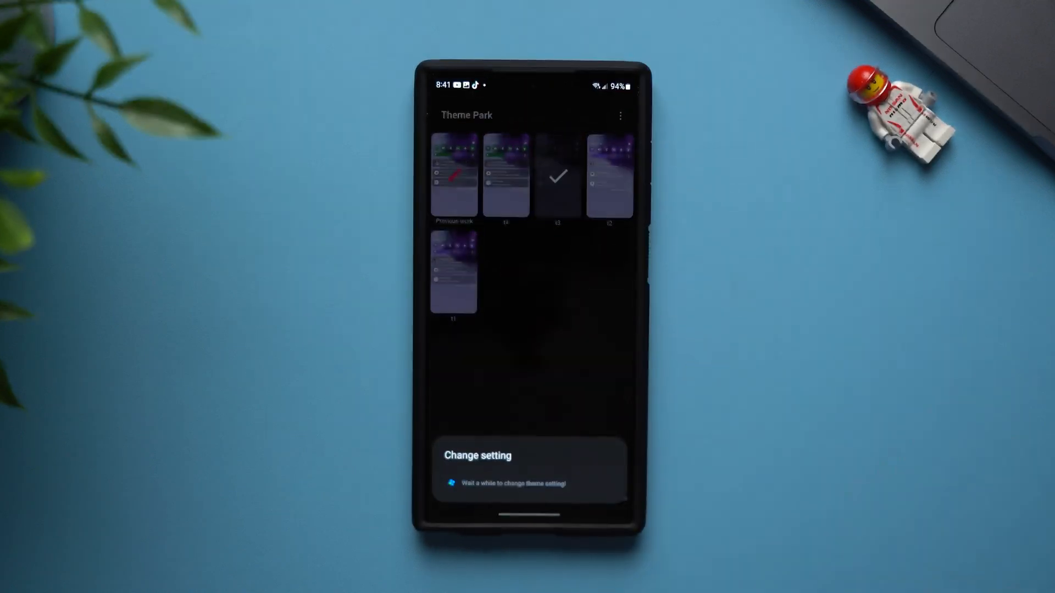